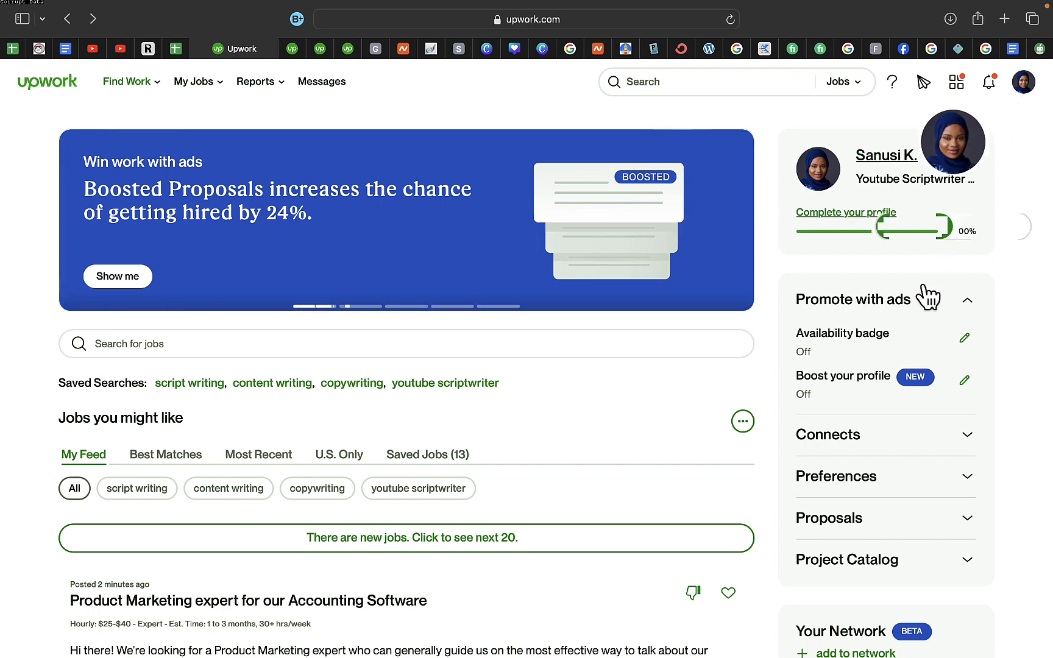
Step: Reach the Contact info settings from the profile avatar and bring the Location section into view
click(1024, 81)
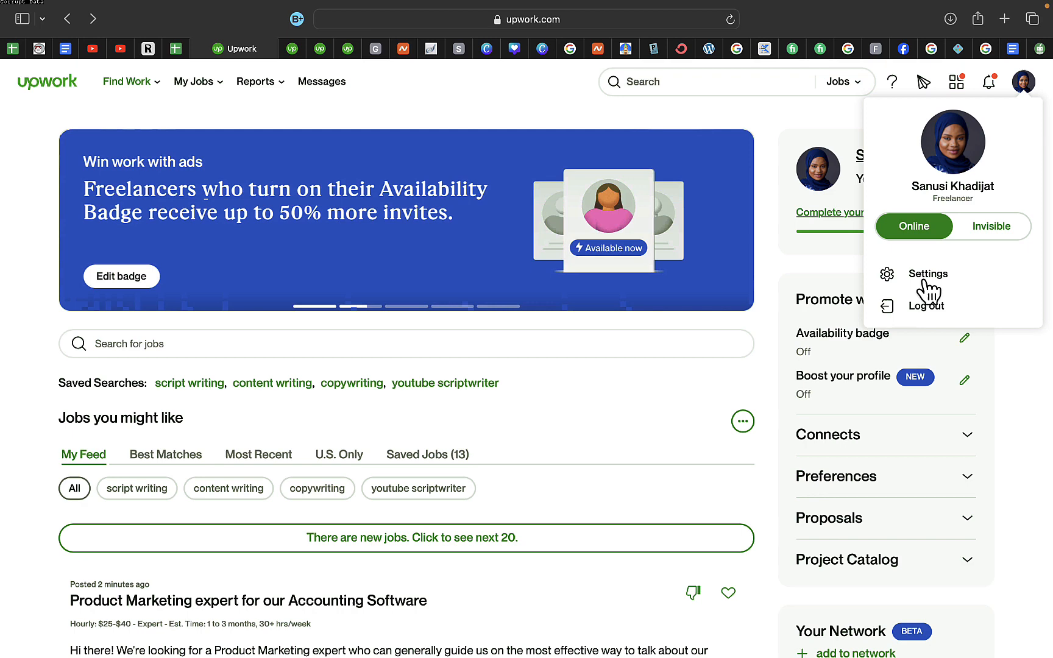
mouse_move(350, 64)
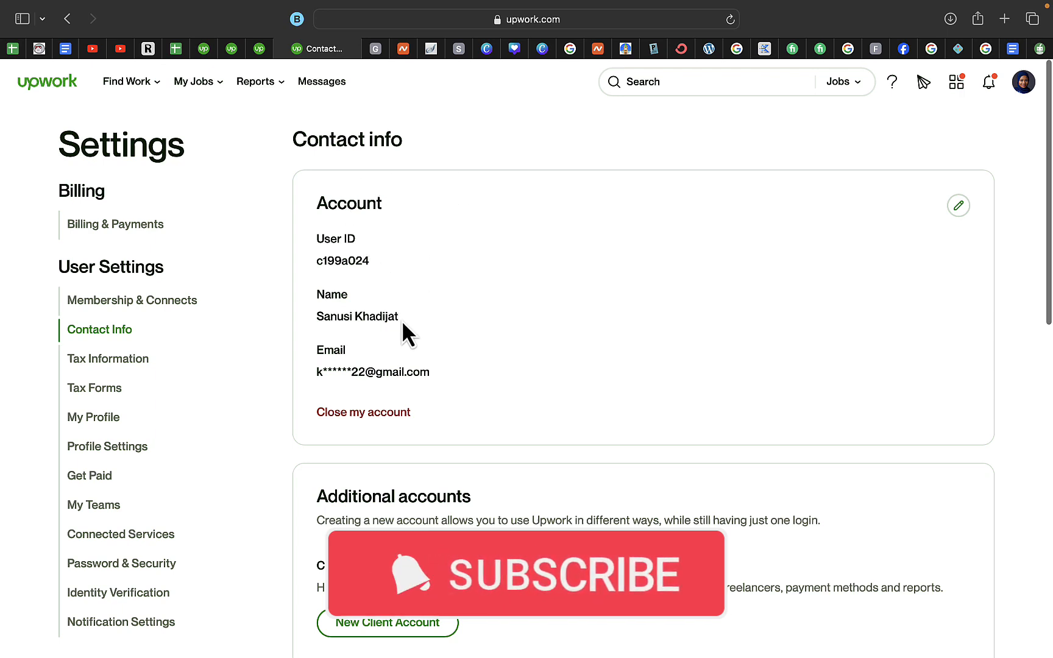
mouse_move(446, 349)
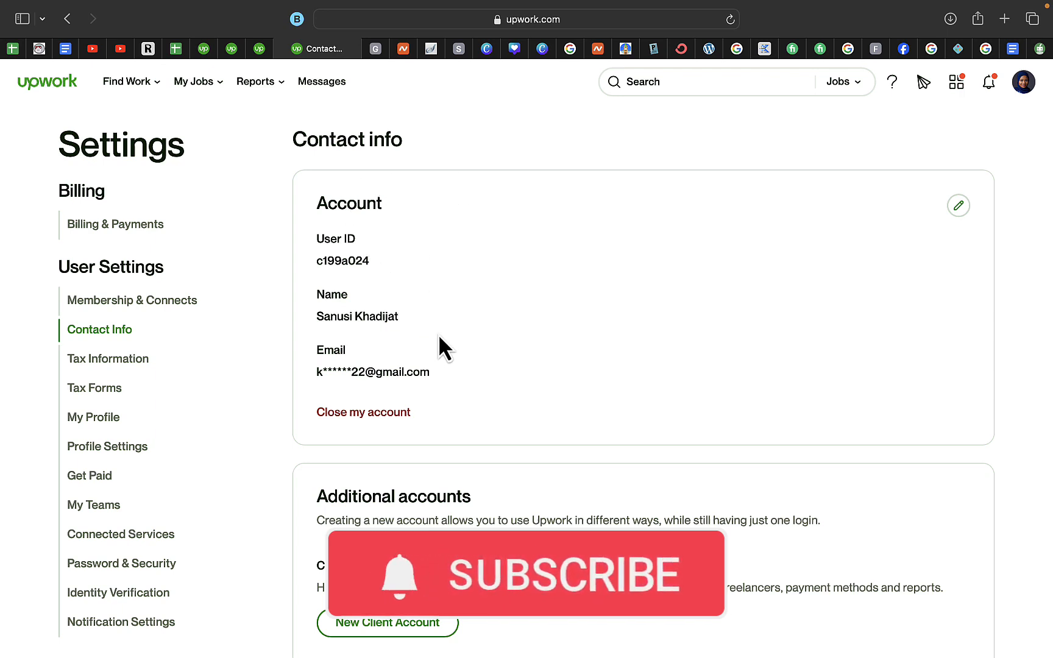
scroll(down, 3)
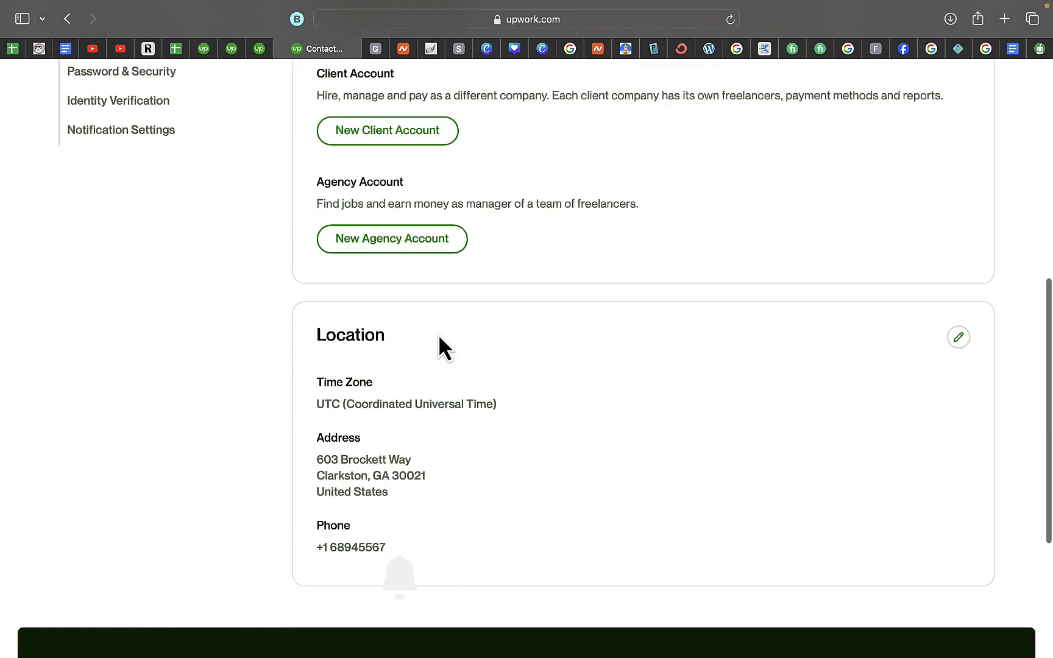
scroll(down, 3)
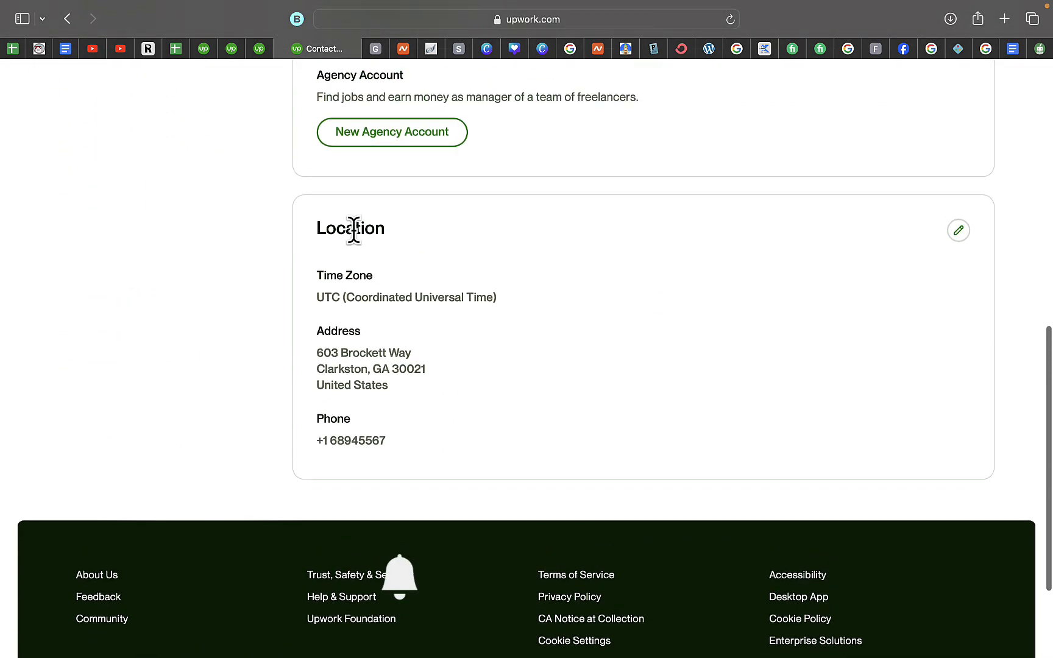
mouse_move(366, 341)
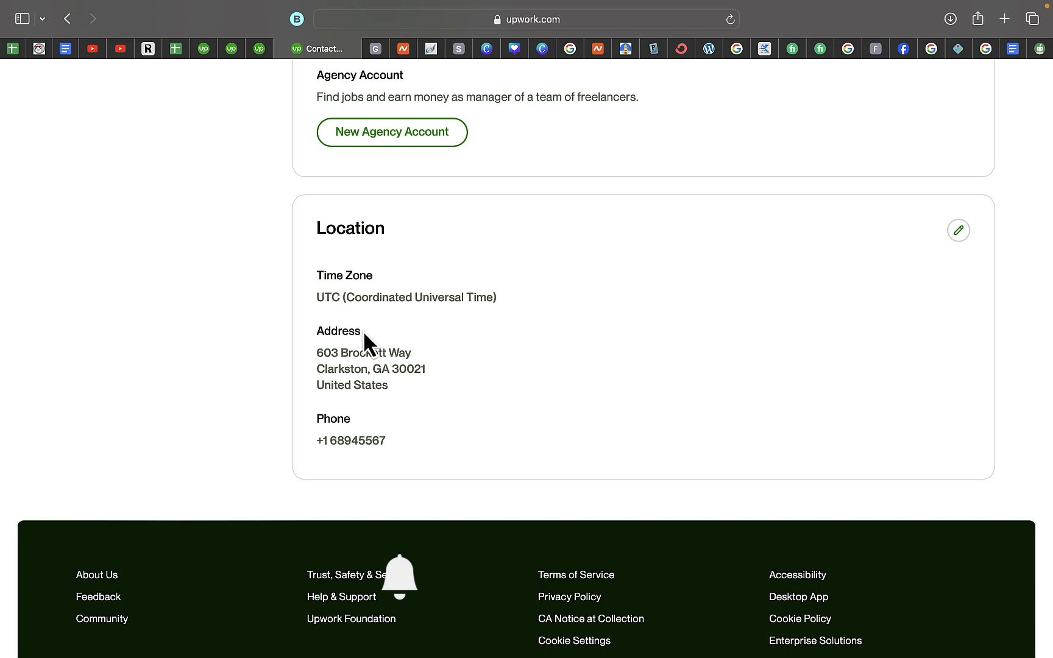
mouse_move(884, 275)
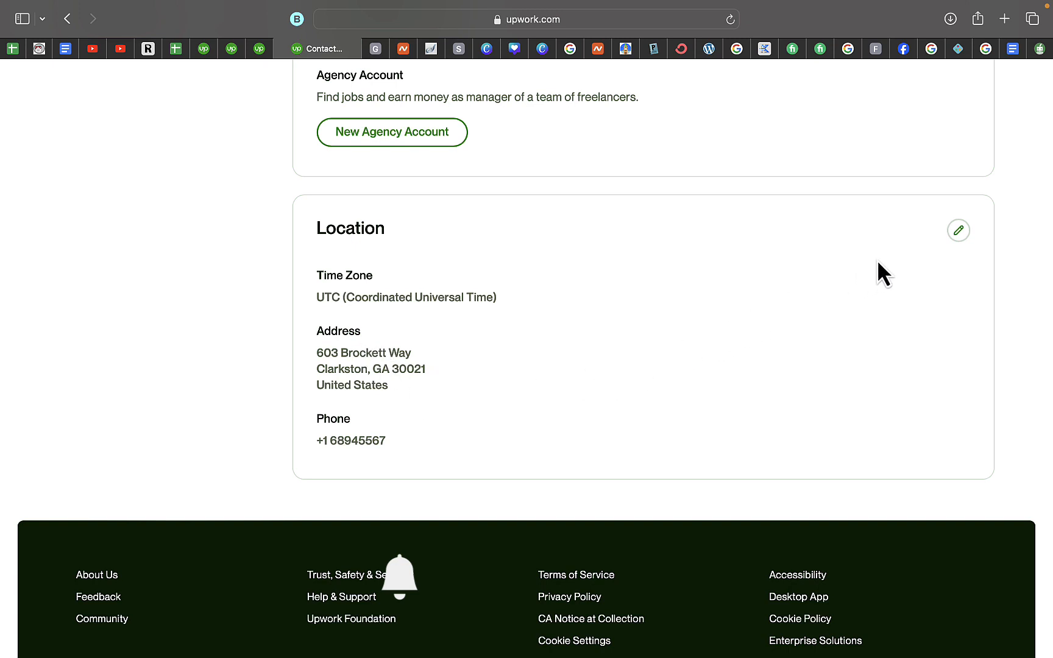
mouse_move(964, 261)
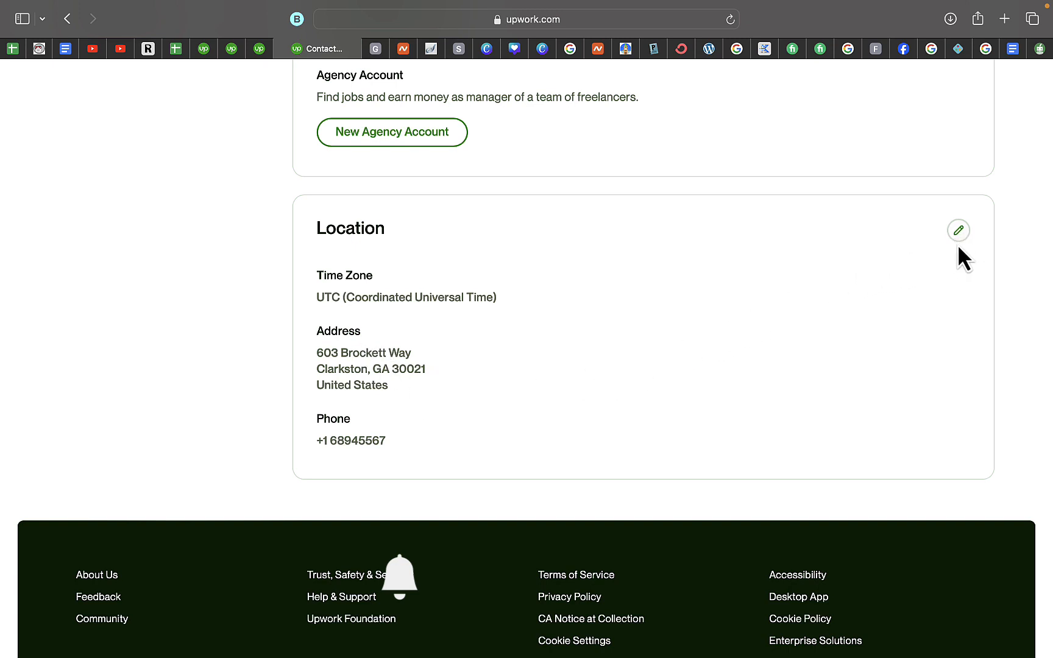
mouse_move(906, 276)
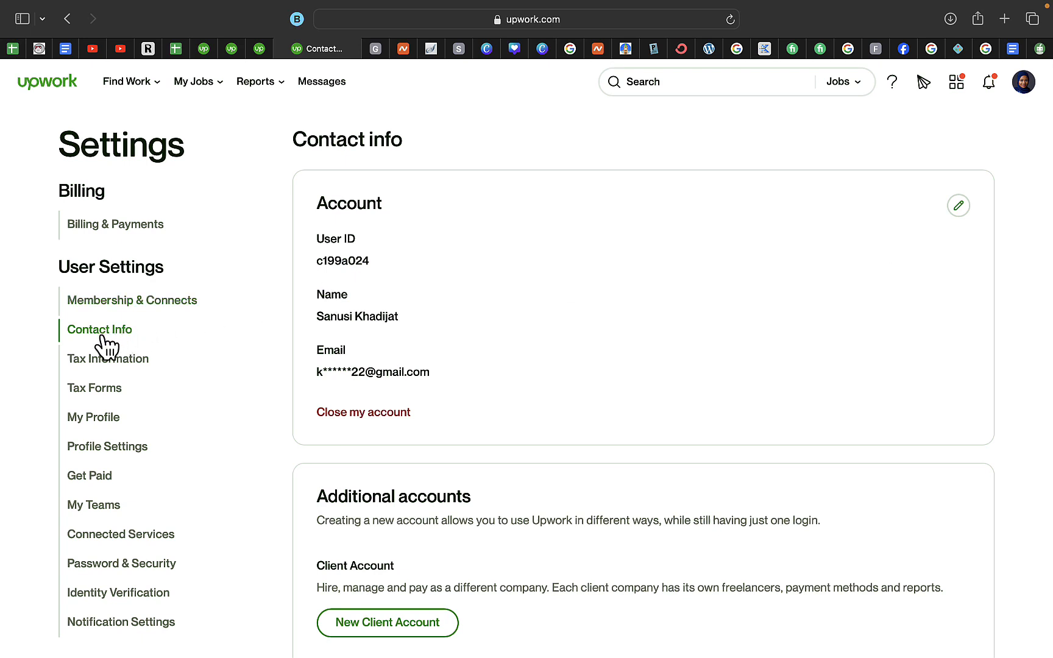
mouse_move(104, 339)
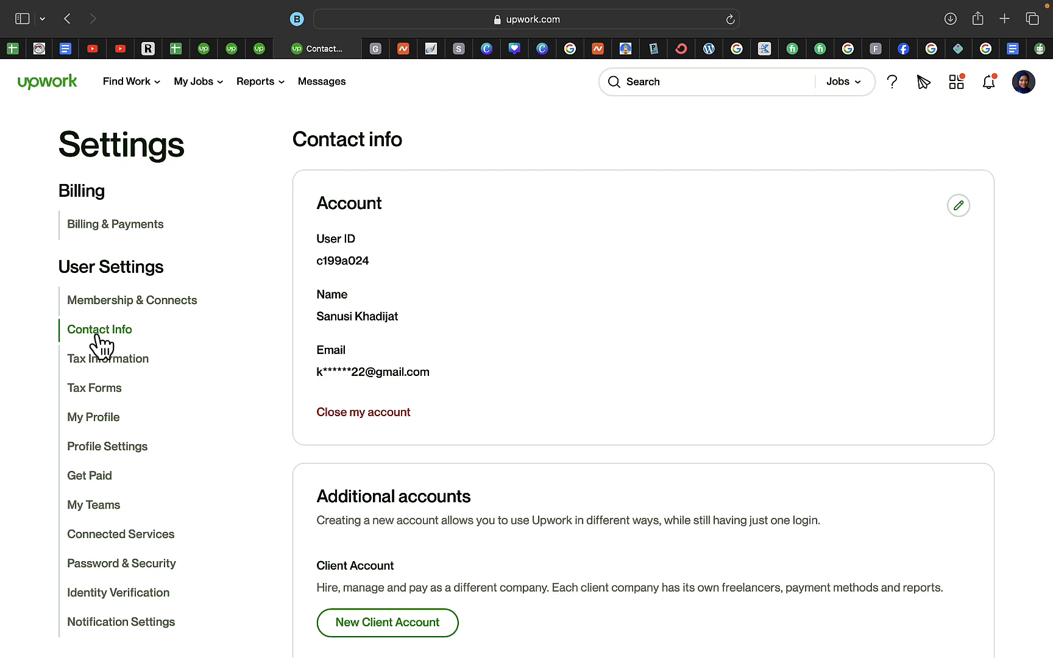
mouse_move(106, 346)
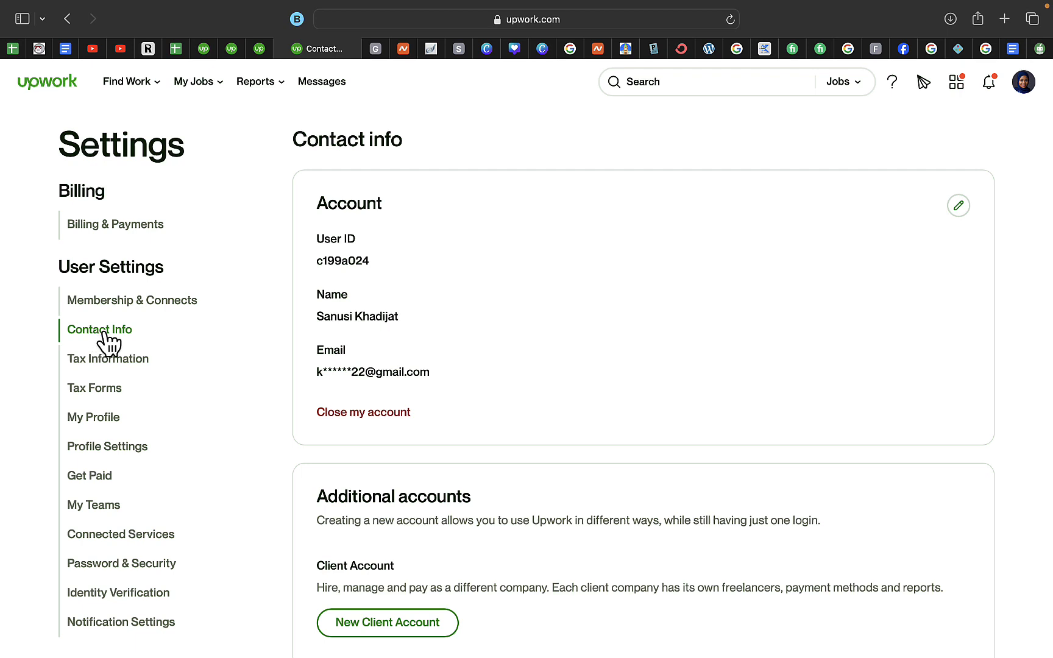